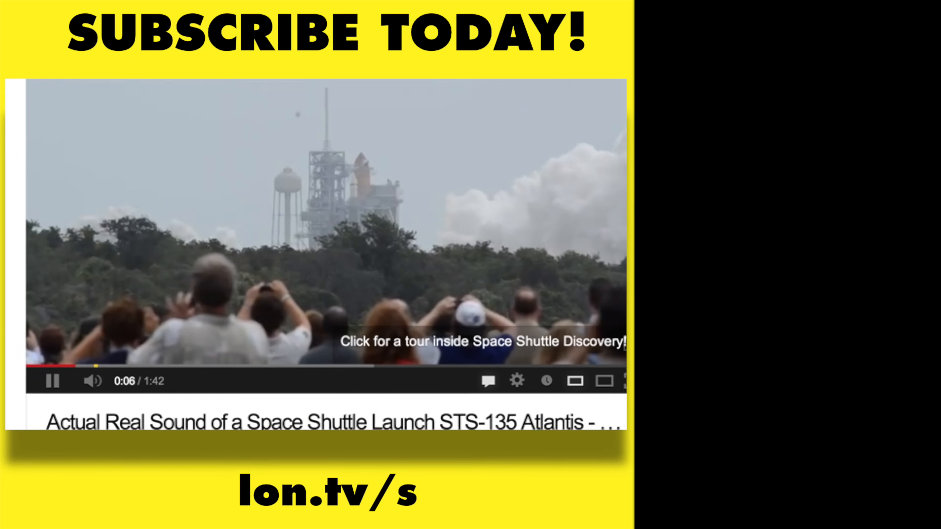
{"action": "scroll", "scroll_direction": "down", "scroll_amount": 3}
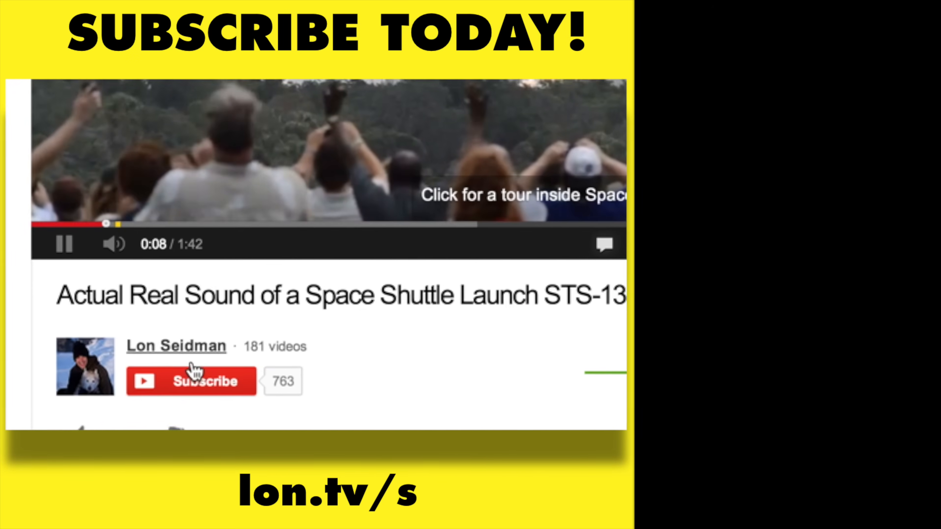